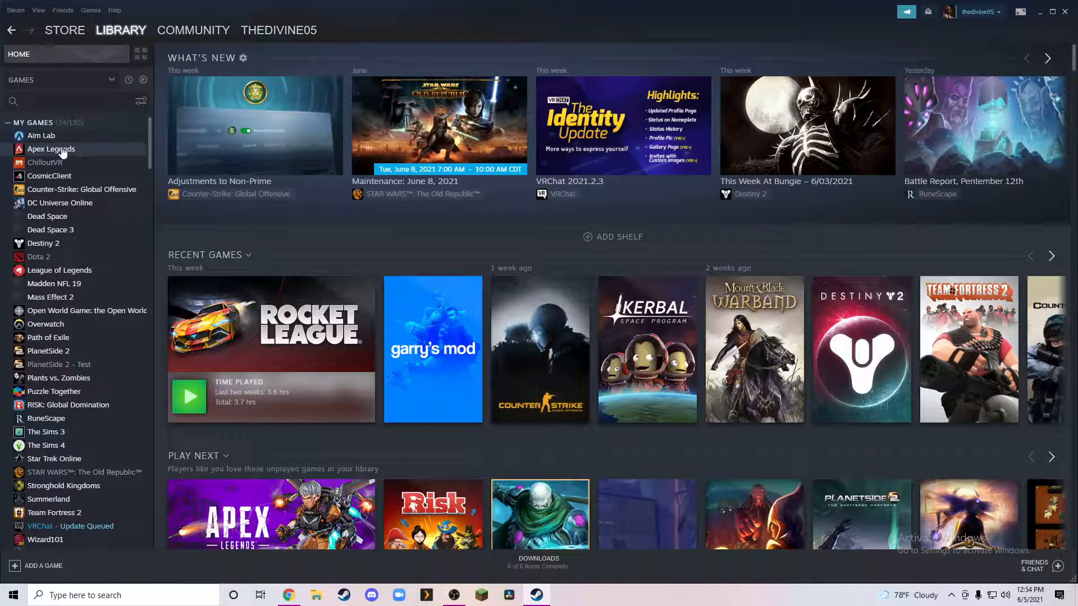
{"action": "mouse_move", "coordinate": [253, 301]}
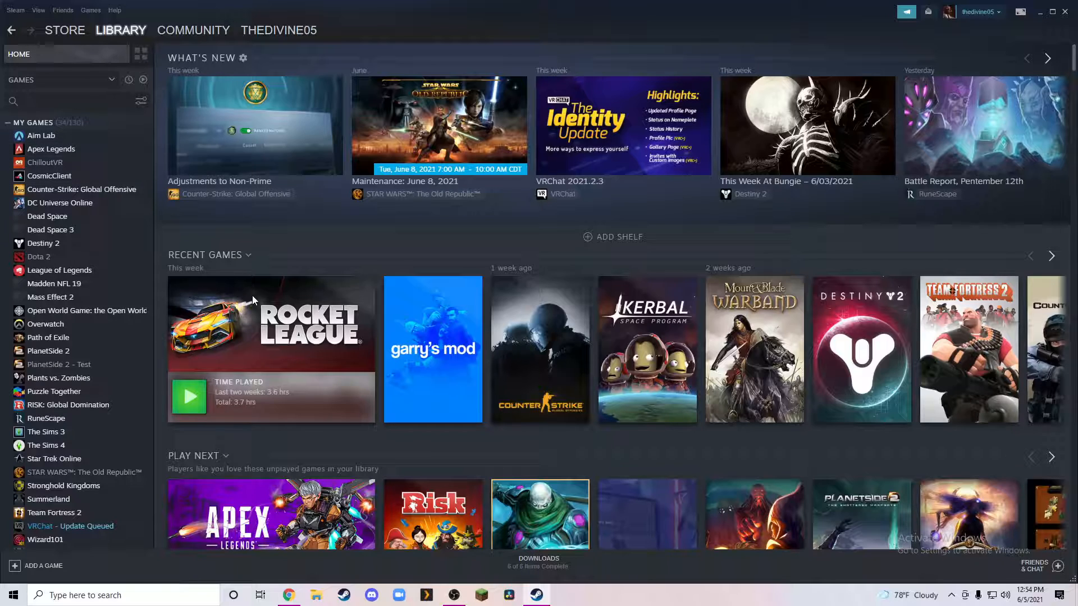
{"action": "mouse_move", "coordinate": [65, 155]}
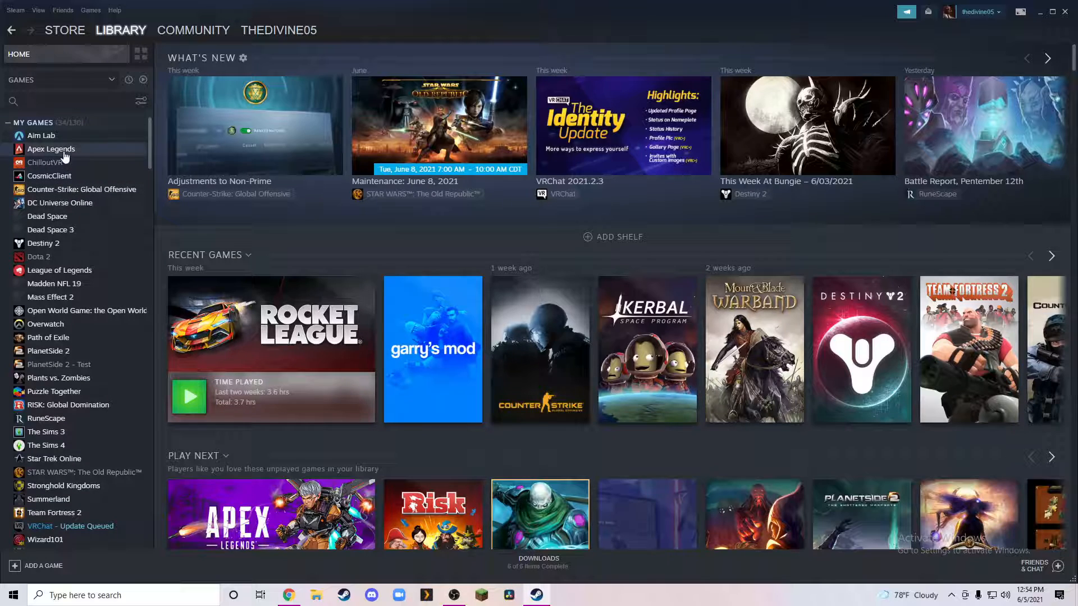
{"action": "mouse_move", "coordinate": [74, 156]}
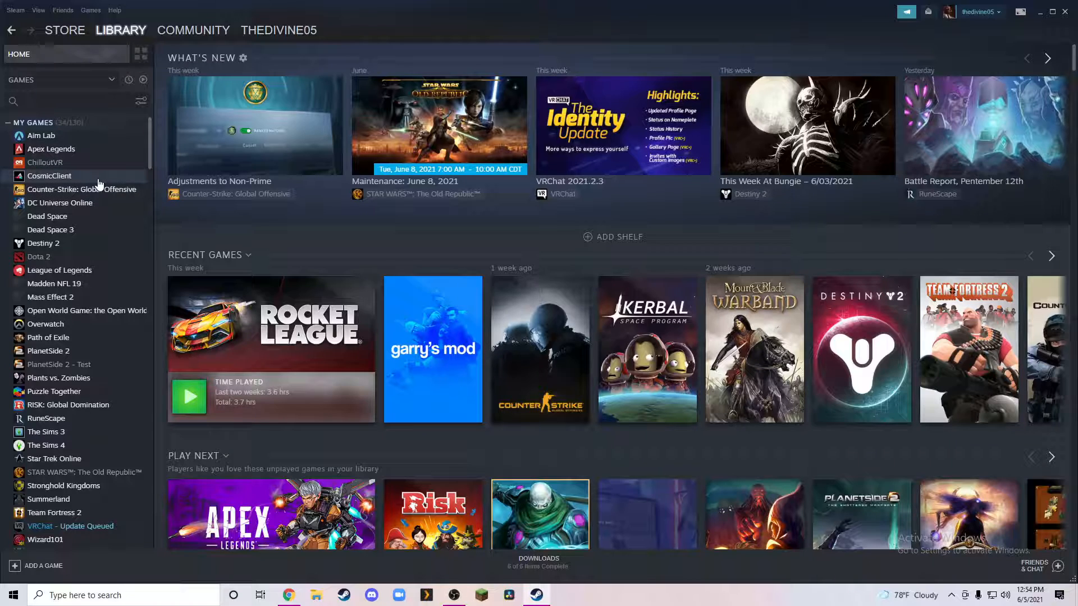
{"action": "mouse_move", "coordinate": [94, 192]}
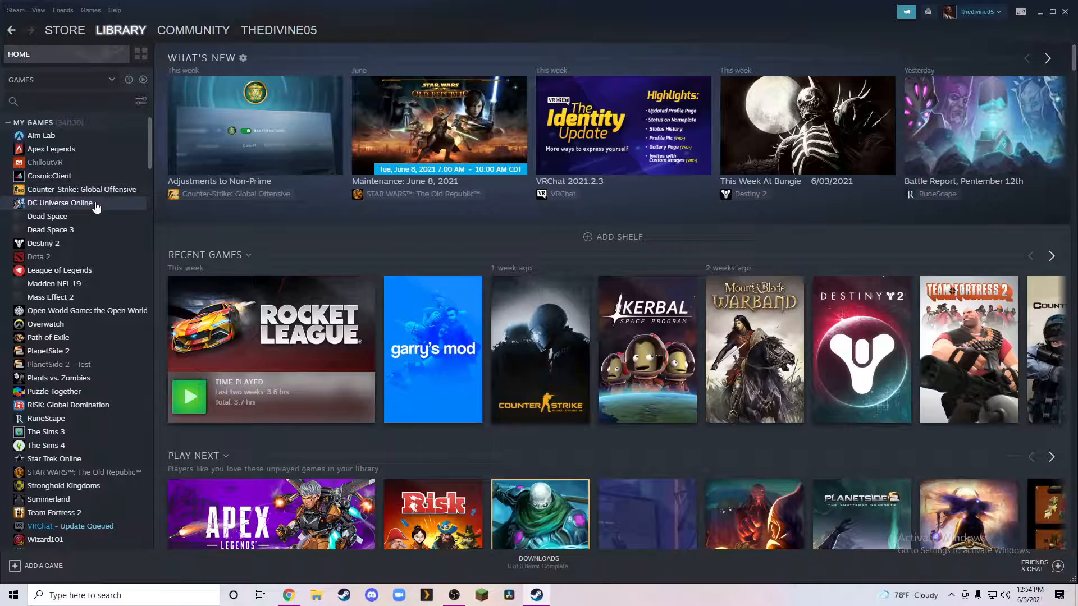
{"action": "mouse_move", "coordinate": [83, 202]}
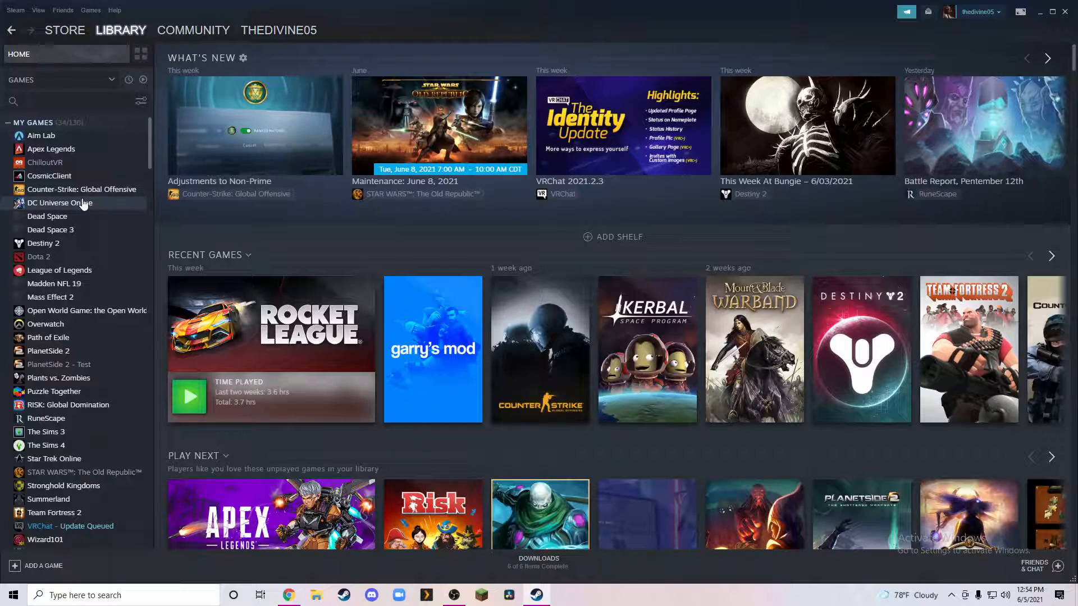
{"action": "mouse_move", "coordinate": [85, 209]}
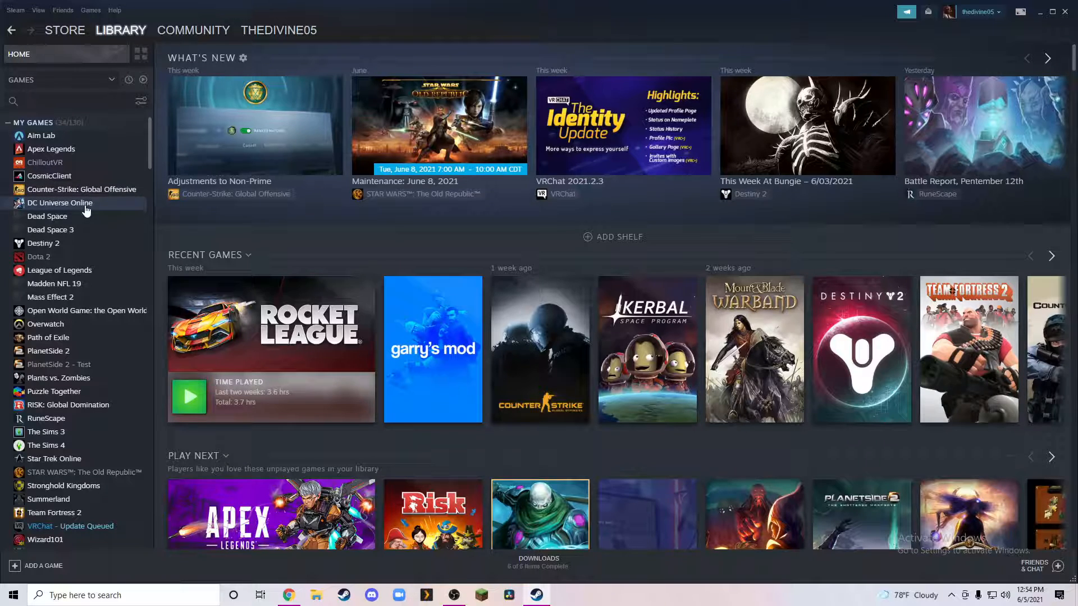
{"action": "mouse_move", "coordinate": [84, 232]}
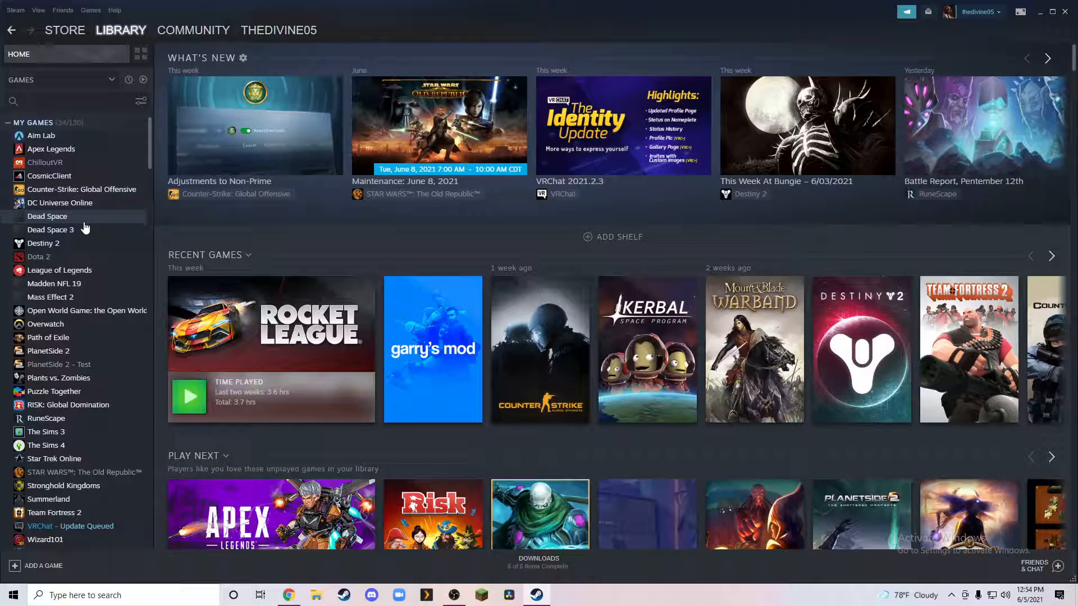
{"action": "mouse_move", "coordinate": [88, 232]}
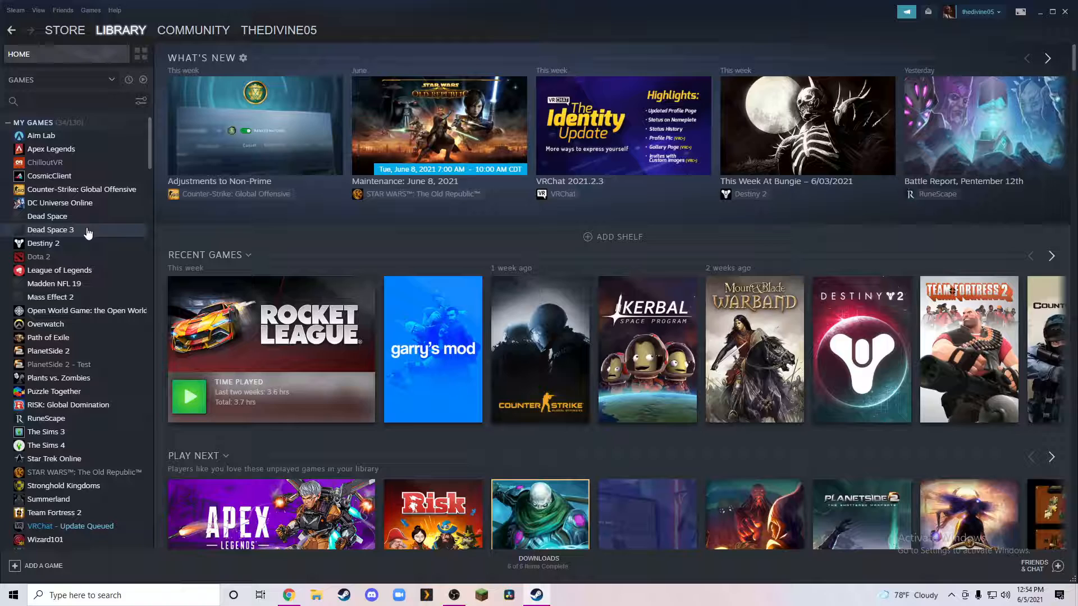
{"action": "mouse_move", "coordinate": [63, 243]}
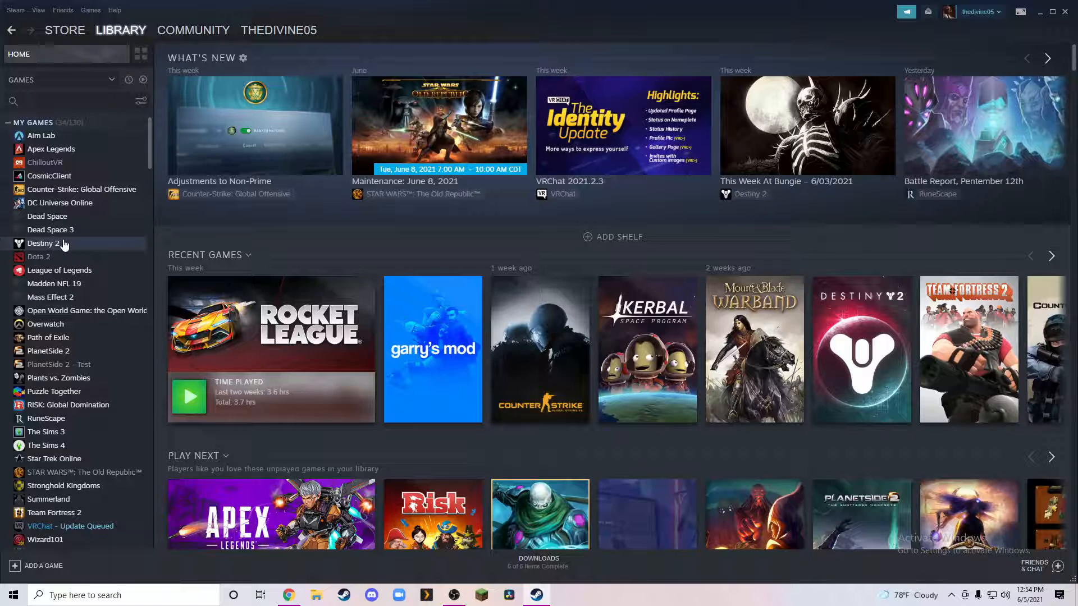
{"action": "mouse_move", "coordinate": [65, 270]}
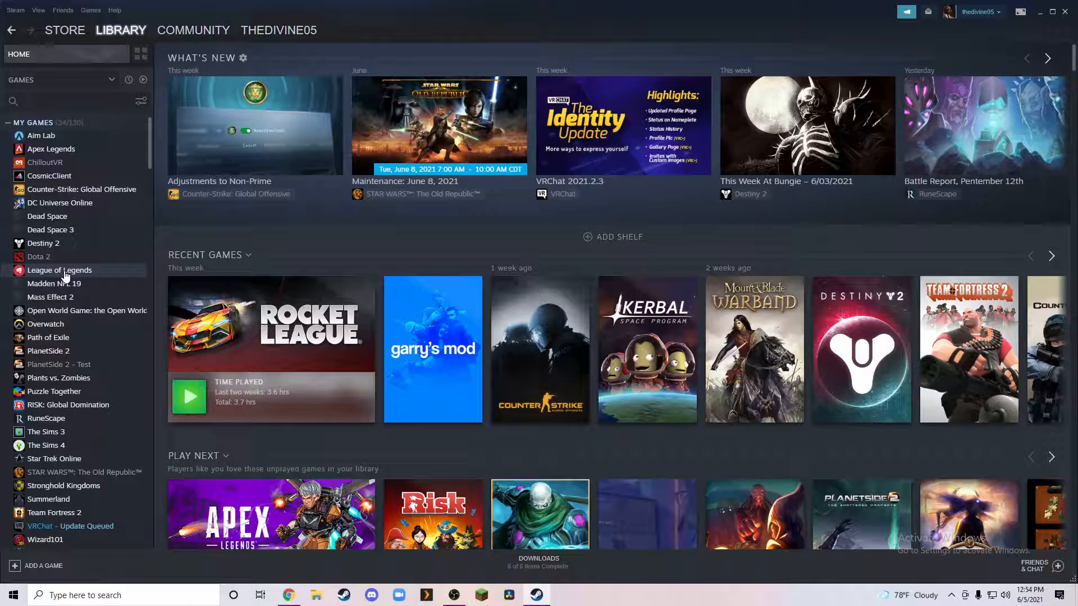
{"action": "mouse_move", "coordinate": [70, 286]}
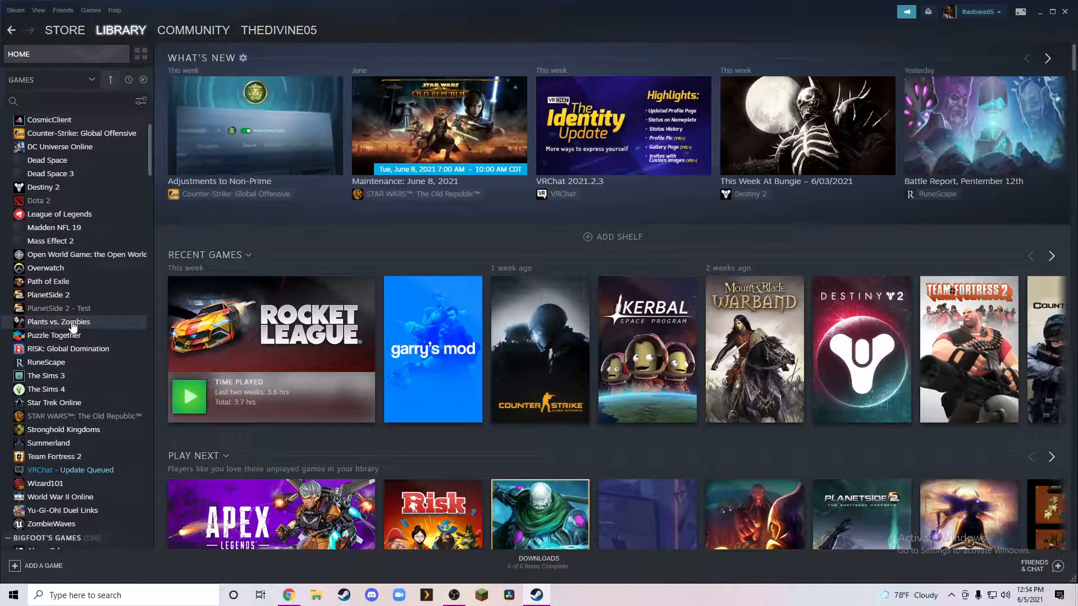
Step: Scroll the library game list down past ZombieWaves to the shared family library section
{"action": "scroll", "scroll_direction": "down", "scroll_amount": 3}
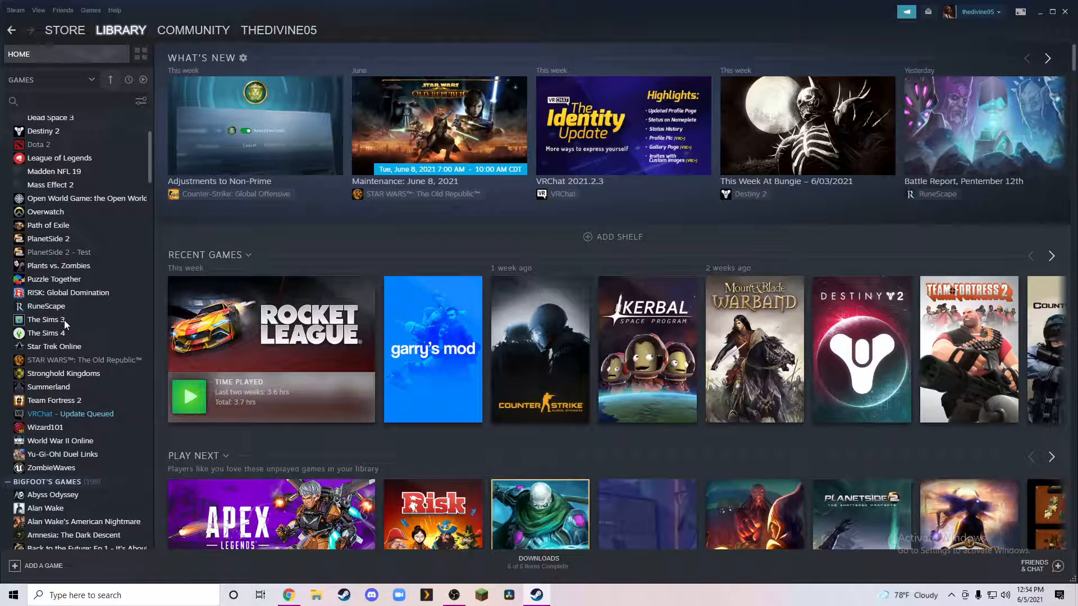
{"action": "mouse_move", "coordinate": [79, 297]}
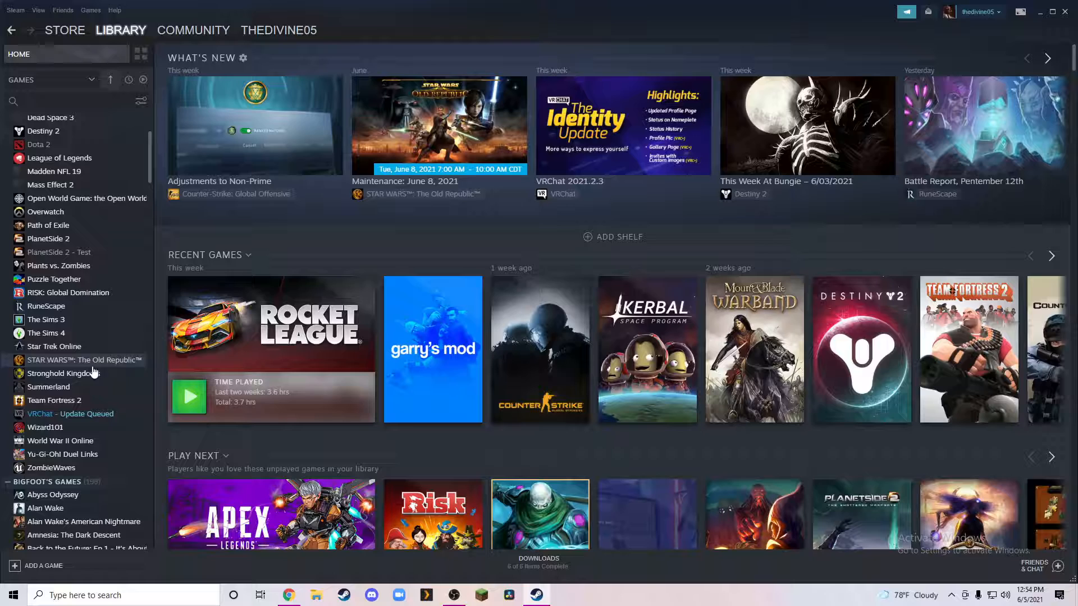
{"action": "mouse_move", "coordinate": [66, 413]}
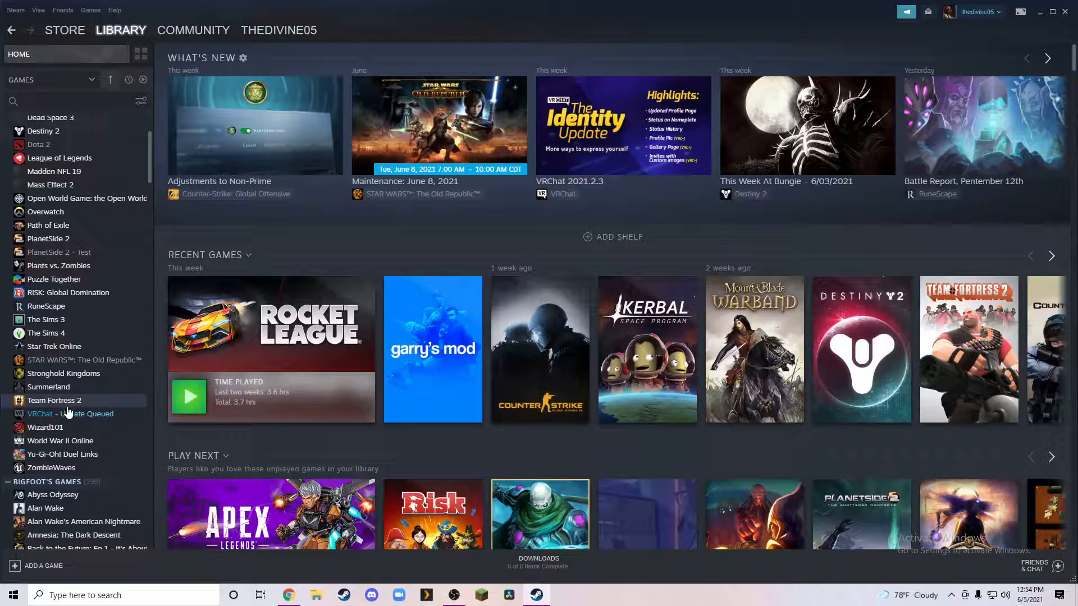
{"action": "mouse_move", "coordinate": [69, 432]}
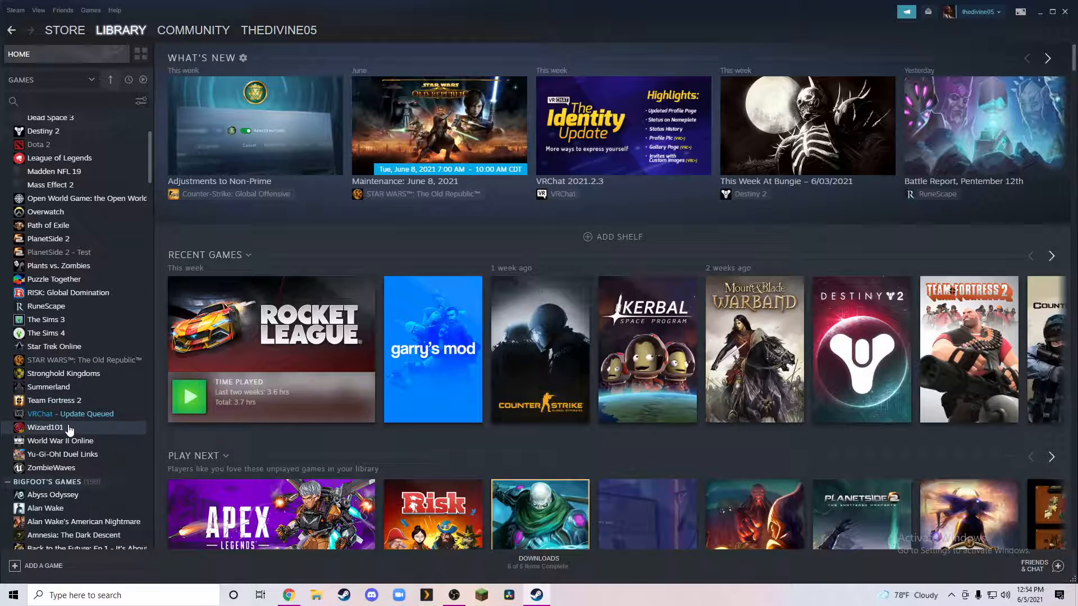
{"action": "mouse_move", "coordinate": [62, 414]}
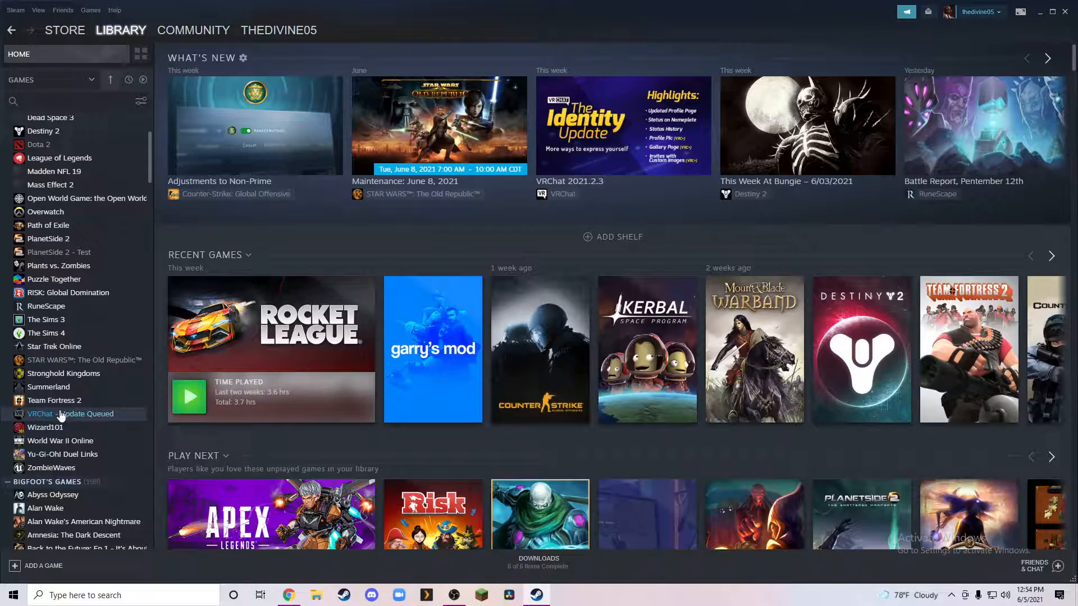
{"action": "mouse_move", "coordinate": [84, 430]}
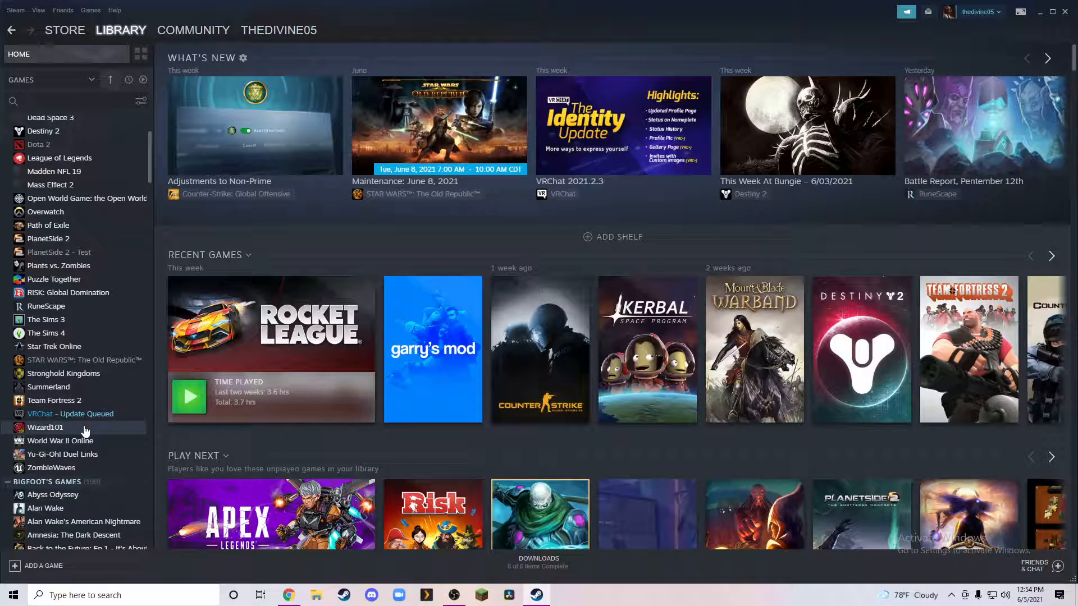
{"action": "mouse_move", "coordinate": [59, 455]}
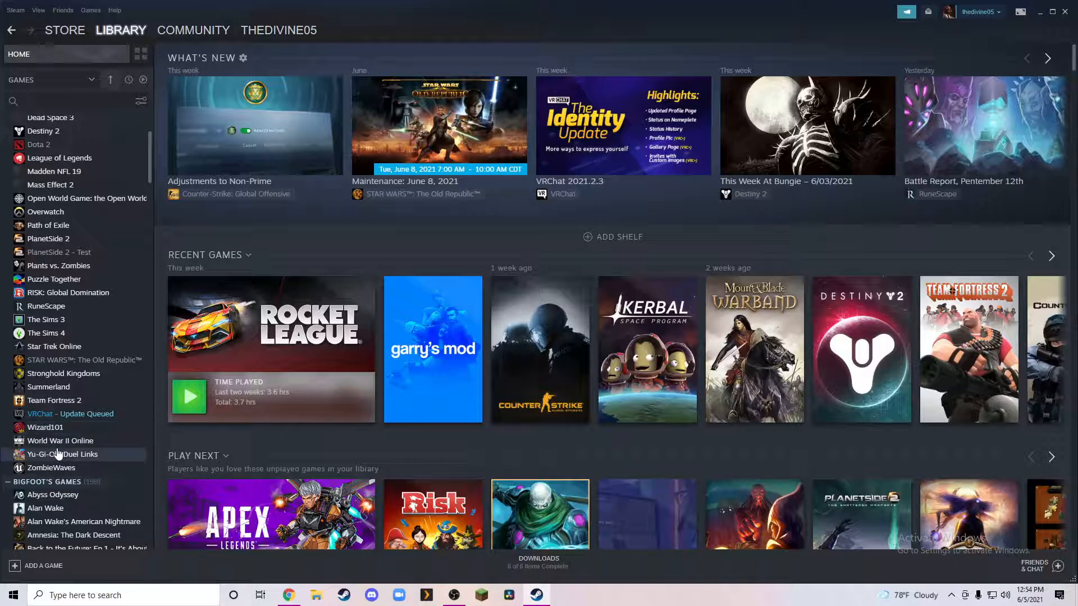
{"action": "mouse_move", "coordinate": [69, 441]}
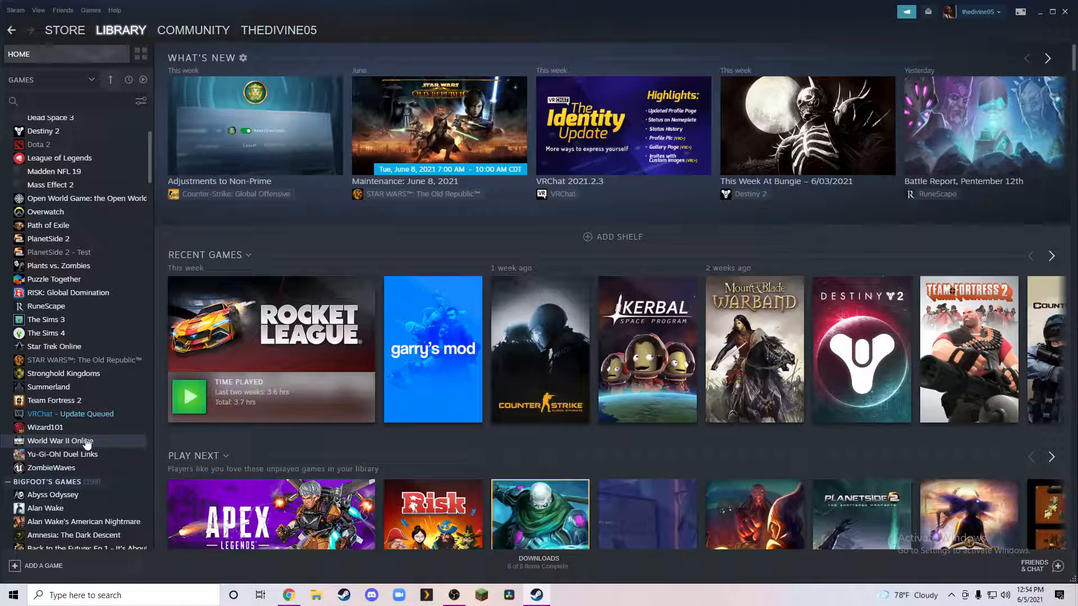
{"action": "mouse_move", "coordinate": [55, 454]}
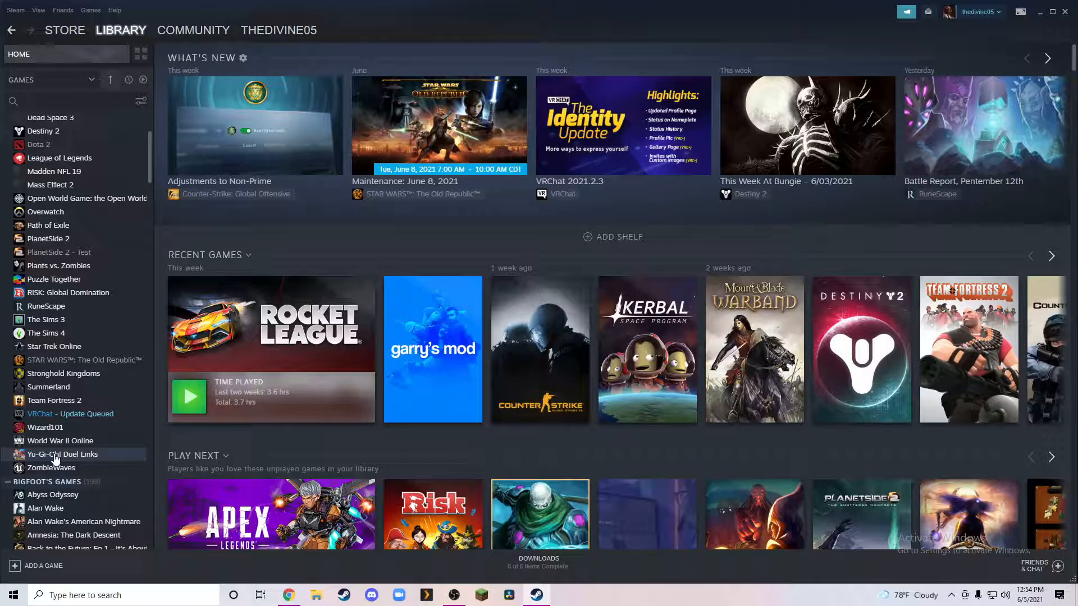
{"action": "mouse_move", "coordinate": [64, 468]}
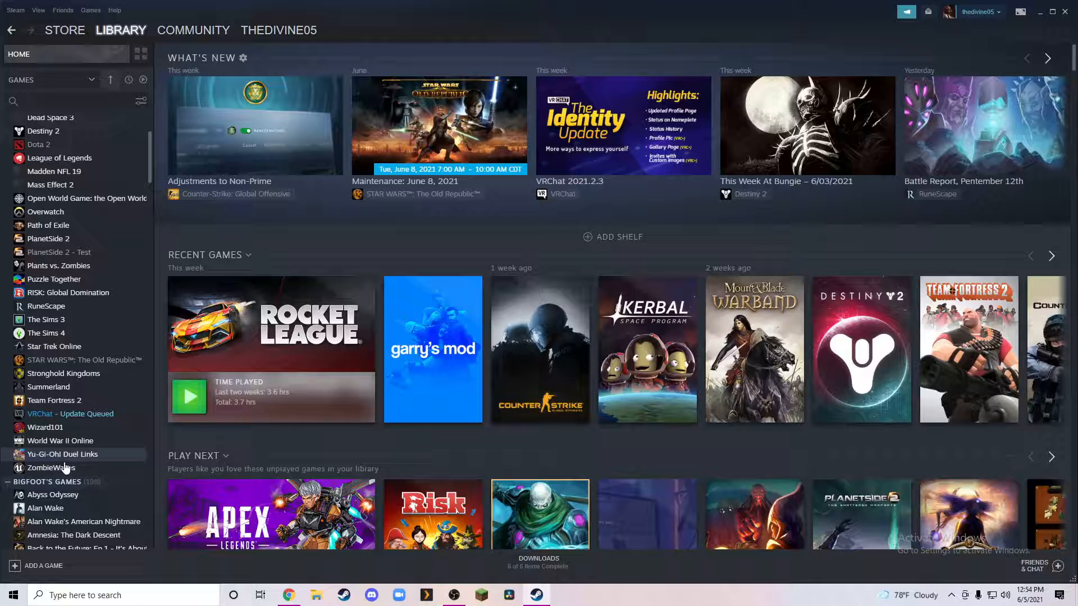
{"action": "mouse_move", "coordinate": [70, 473]}
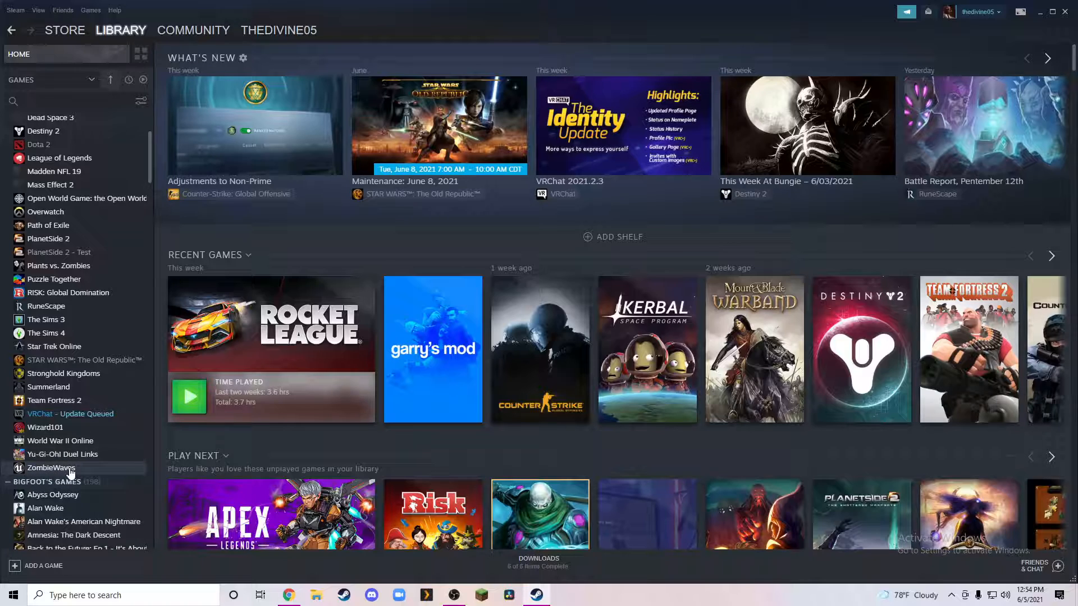
{"action": "mouse_move", "coordinate": [68, 475]}
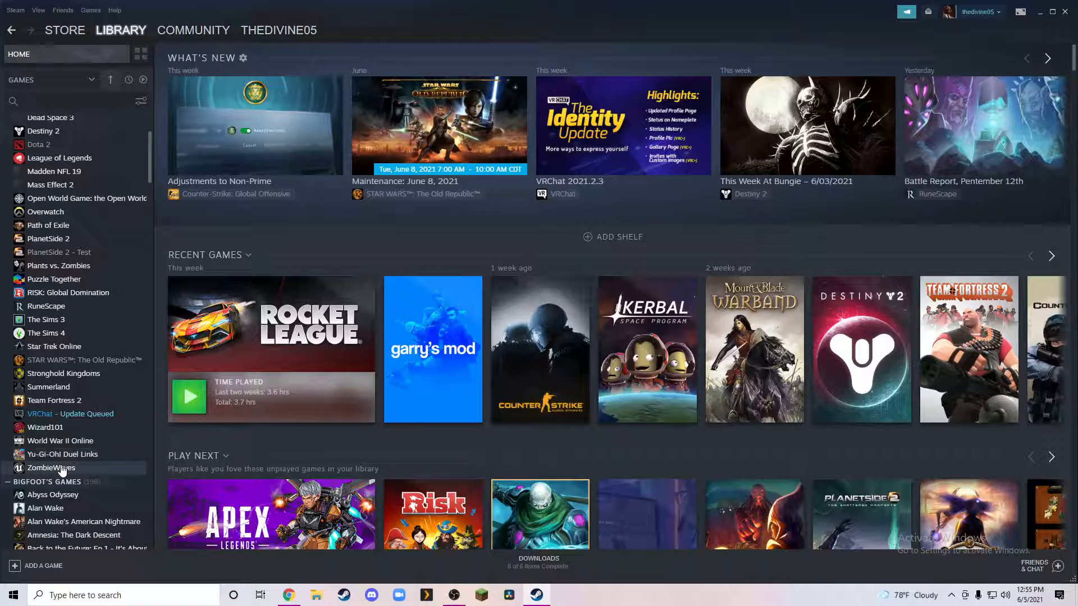
{"action": "scroll", "scroll_direction": "down", "scroll_amount": 3}
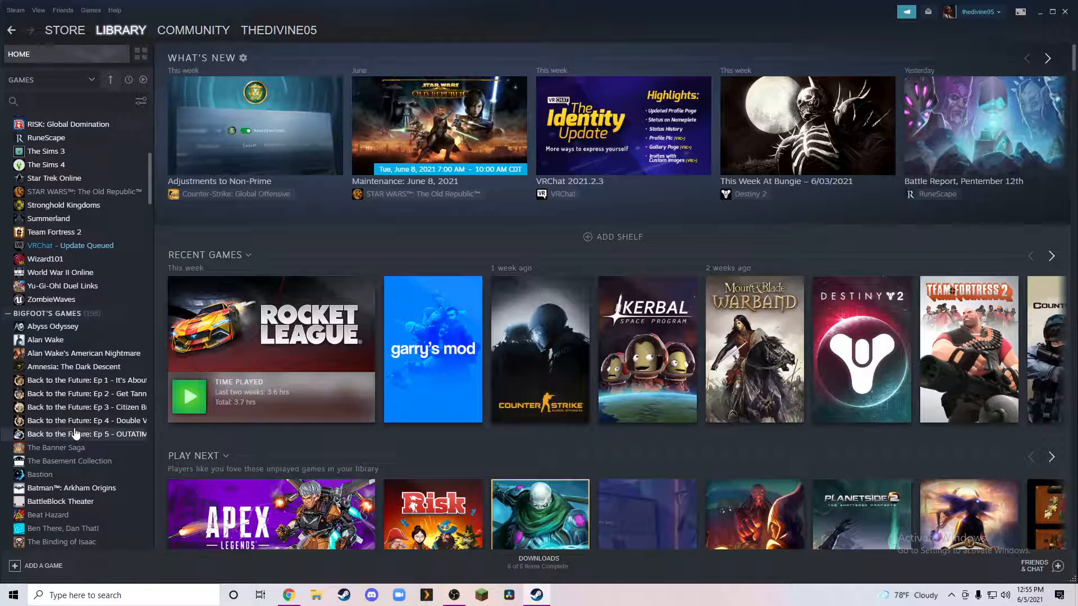
Step: Scroll the game list past Back to the Future, Half-Life 2 and Terraria to Aim Lab
{"action": "scroll", "scroll_direction": "down", "scroll_amount": 3}
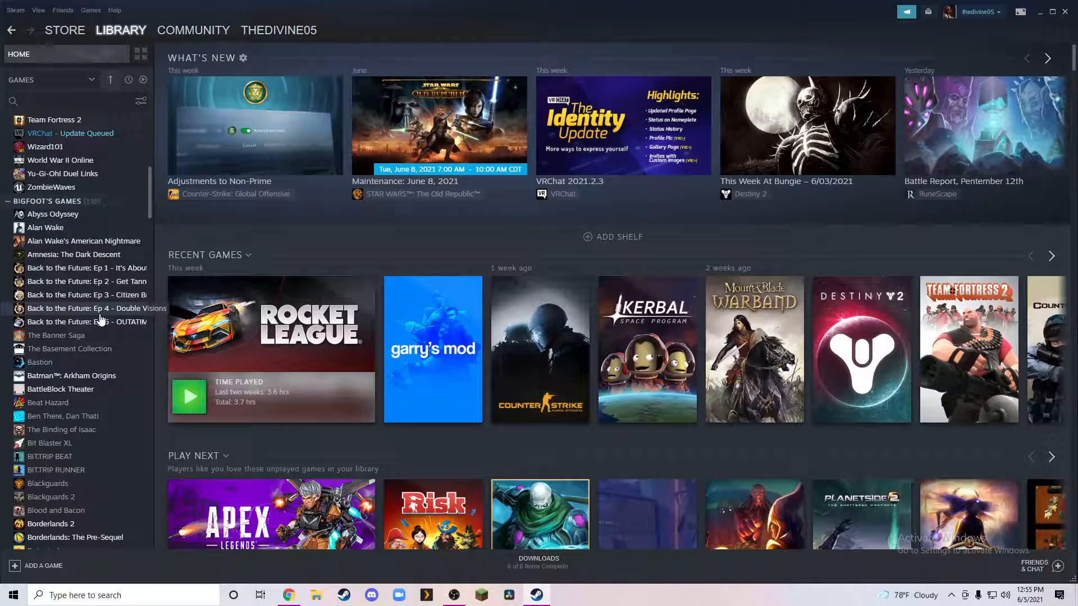
{"action": "scroll", "scroll_direction": "down", "scroll_amount": 3}
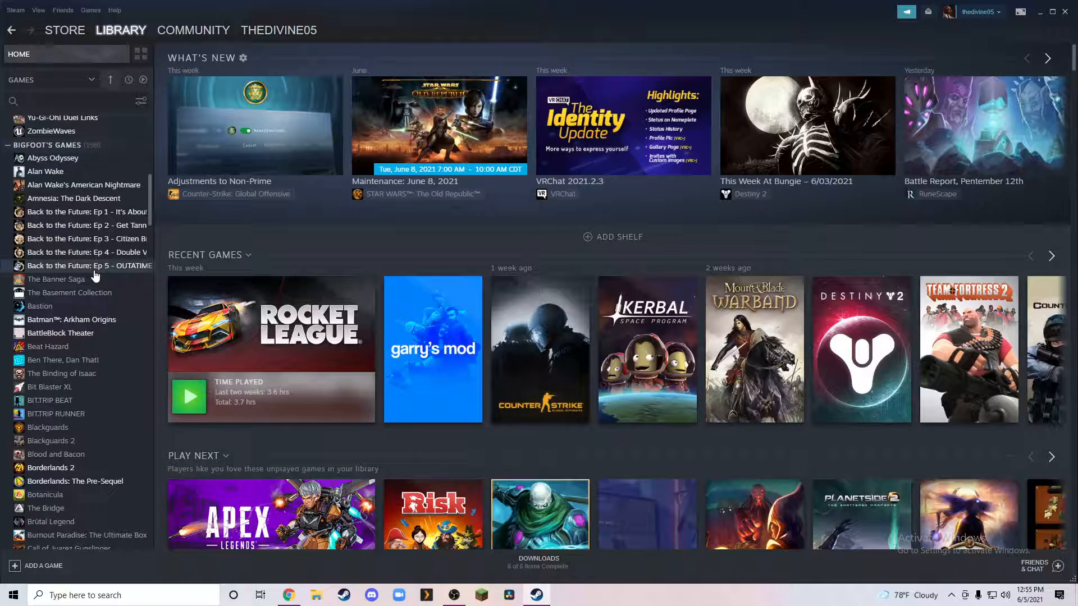
{"action": "scroll", "scroll_direction": "down", "scroll_amount": 3}
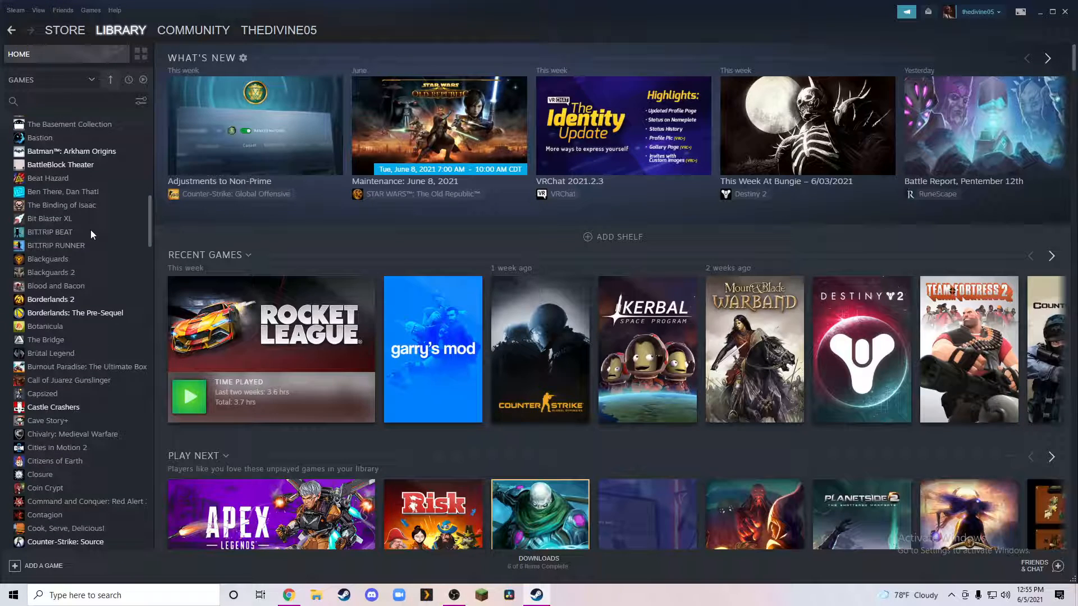
{"action": "scroll", "scroll_direction": "down", "scroll_amount": 3}
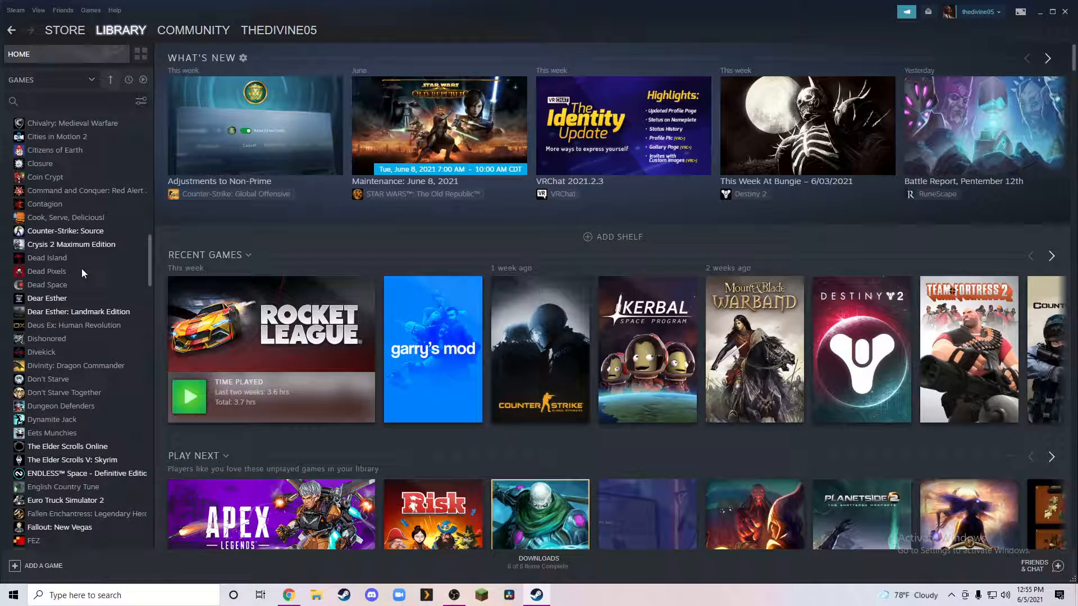
{"action": "scroll", "scroll_direction": "down", "scroll_amount": 3}
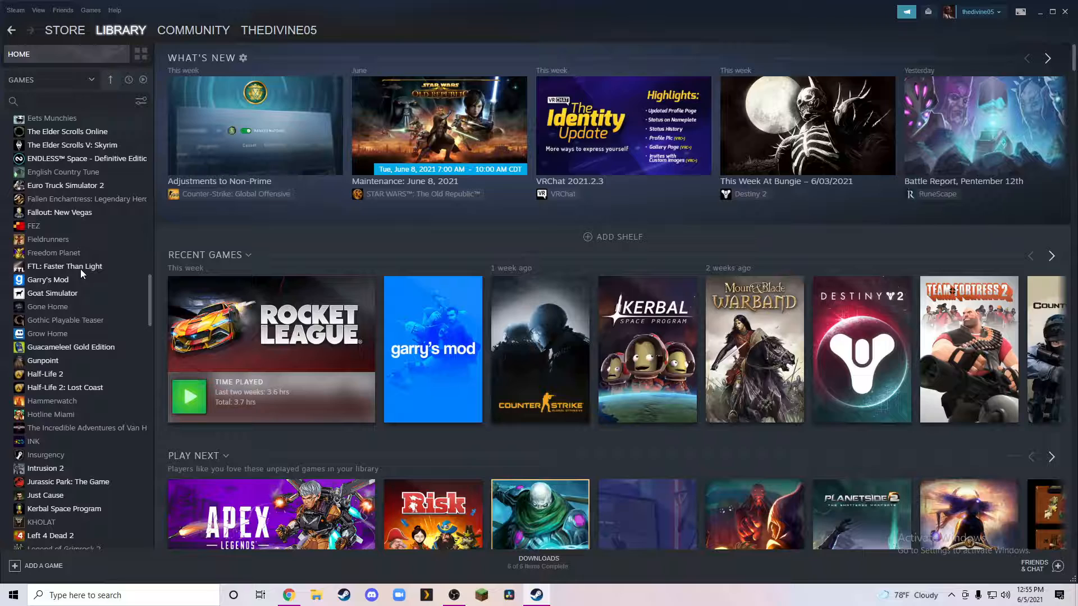
{"action": "scroll", "scroll_direction": "down", "scroll_amount": 3}
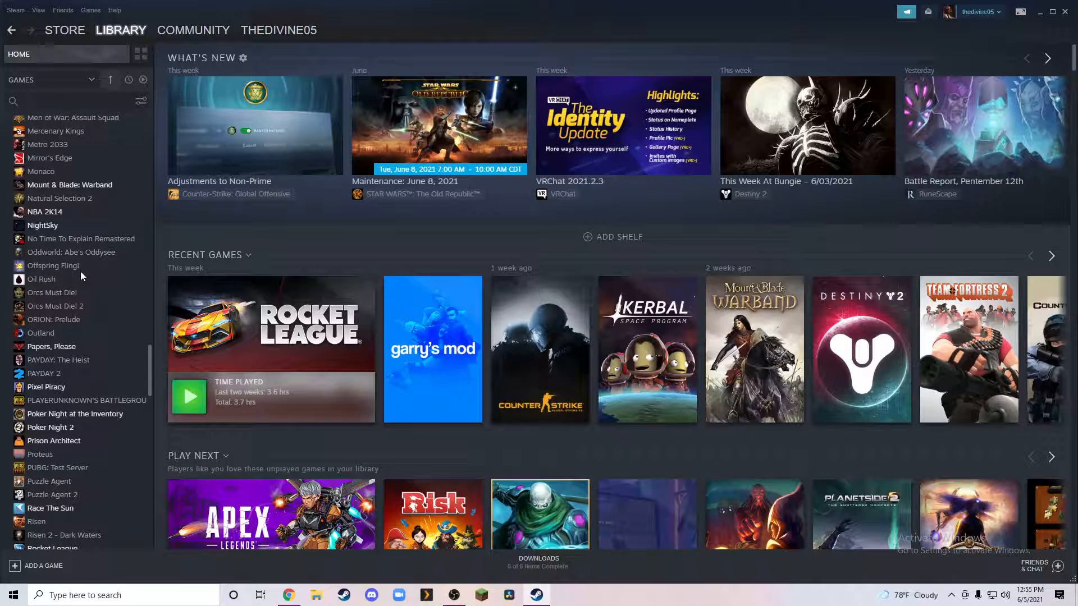
{"action": "scroll", "scroll_direction": "down", "scroll_amount": 3}
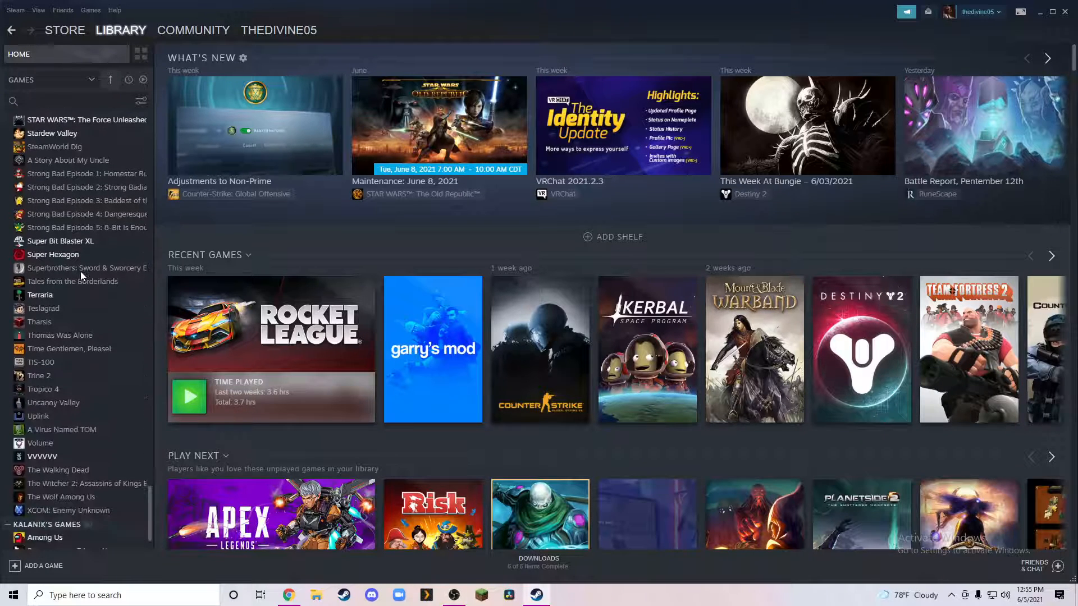
{"action": "scroll", "scroll_direction": "down", "scroll_amount": 3}
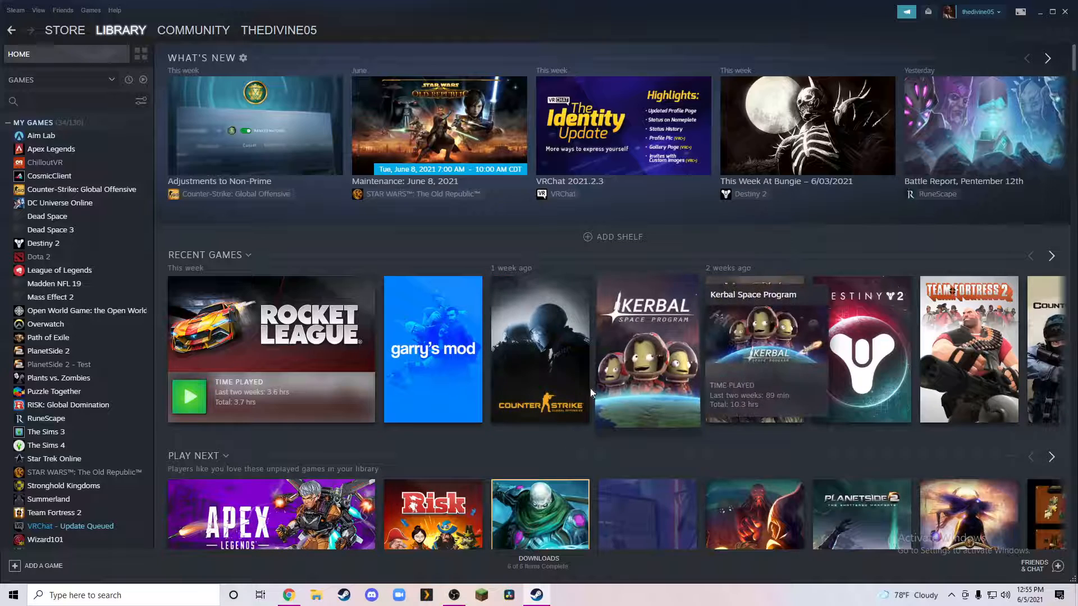
{"action": "mouse_move", "coordinate": [649, 350]}
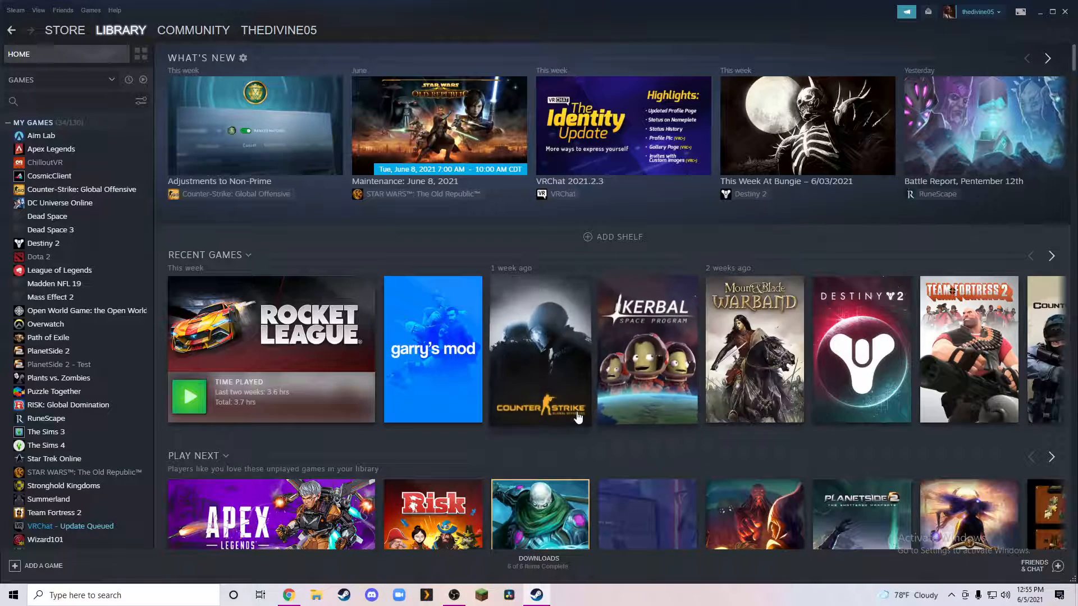
{"action": "mouse_move", "coordinate": [769, 346]}
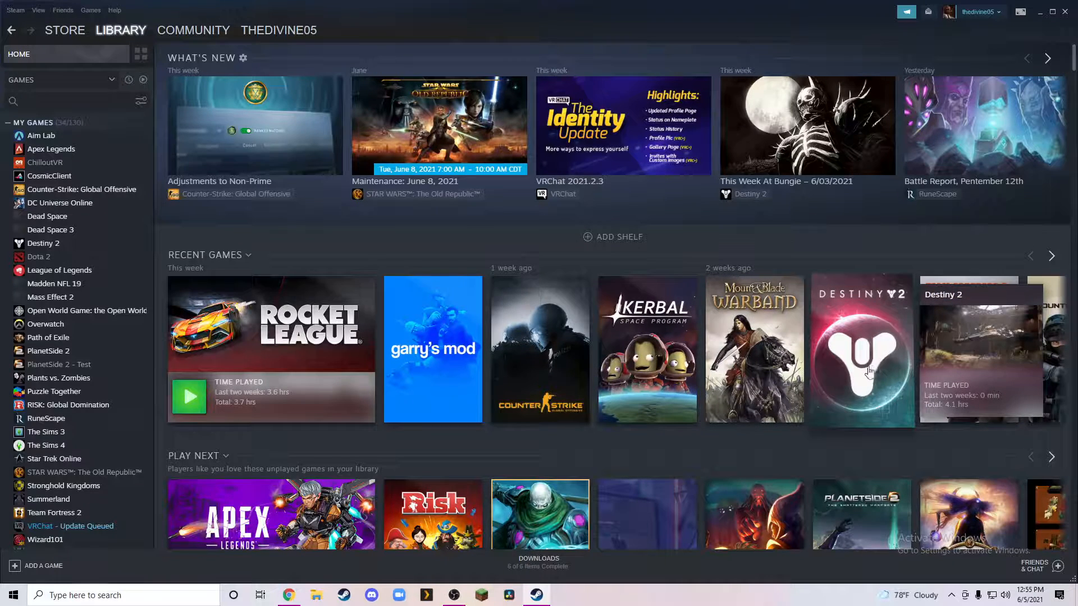
{"action": "mouse_move", "coordinate": [886, 349]}
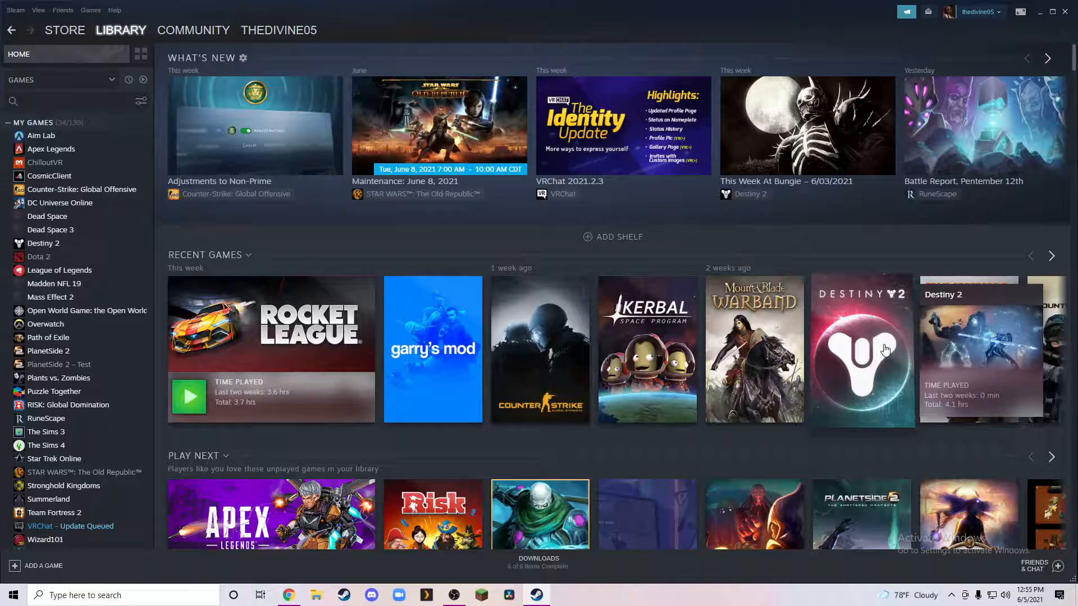
Step: Bring the Recent Games shelf into focus, showing Rocket League at 3.7 hours played
{"action": "left_click", "coordinate": [1051, 256]}
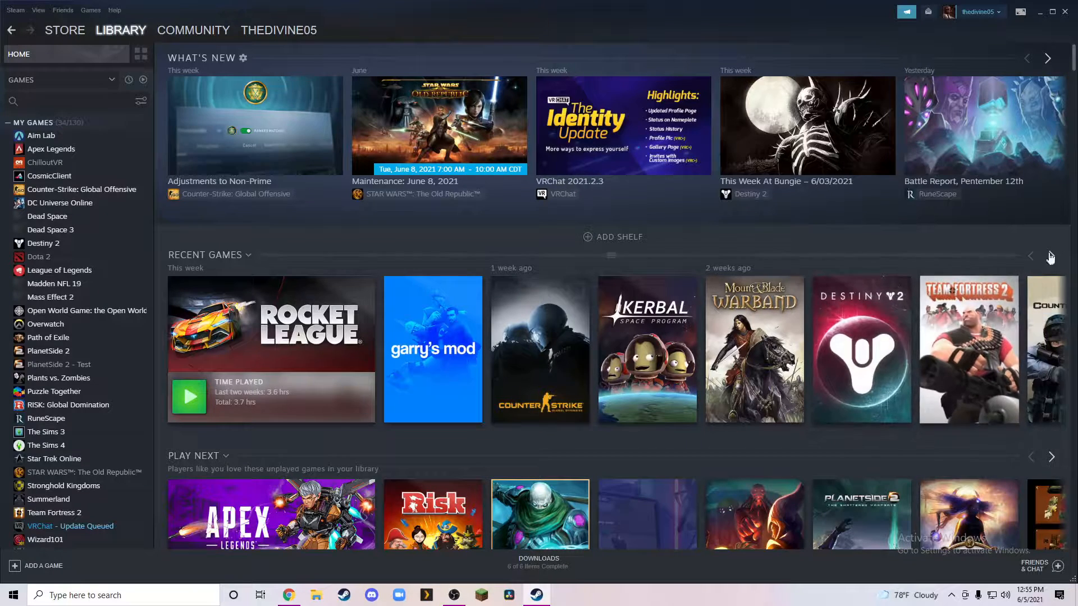
Step: Page Recent Games back to older April titles, then scroll down to Play Next and All Games
{"action": "left_click", "coordinate": [1050, 256]}
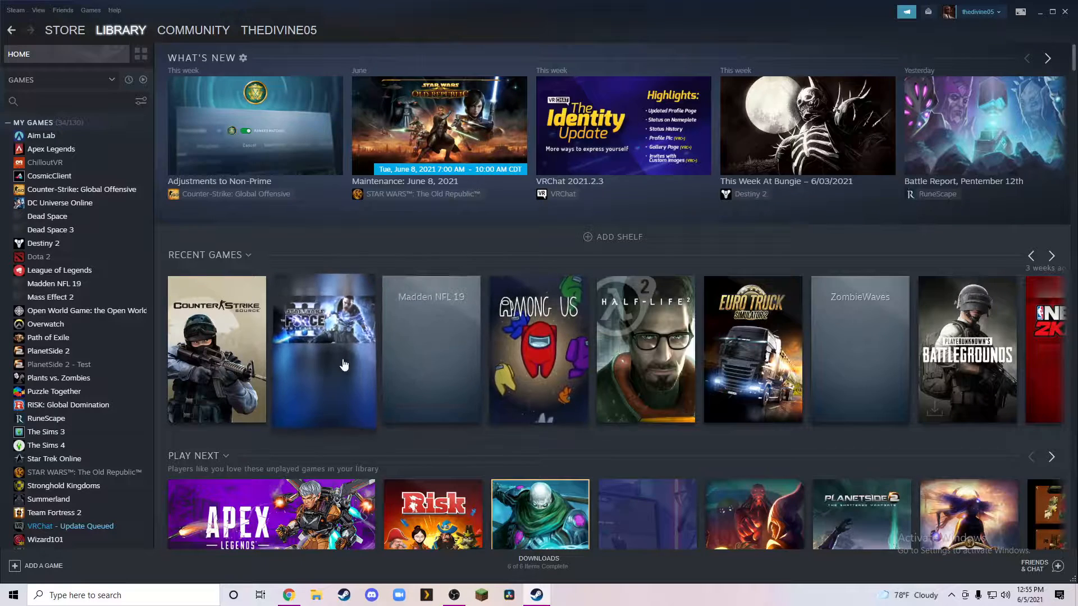
{"action": "mouse_move", "coordinate": [349, 364]}
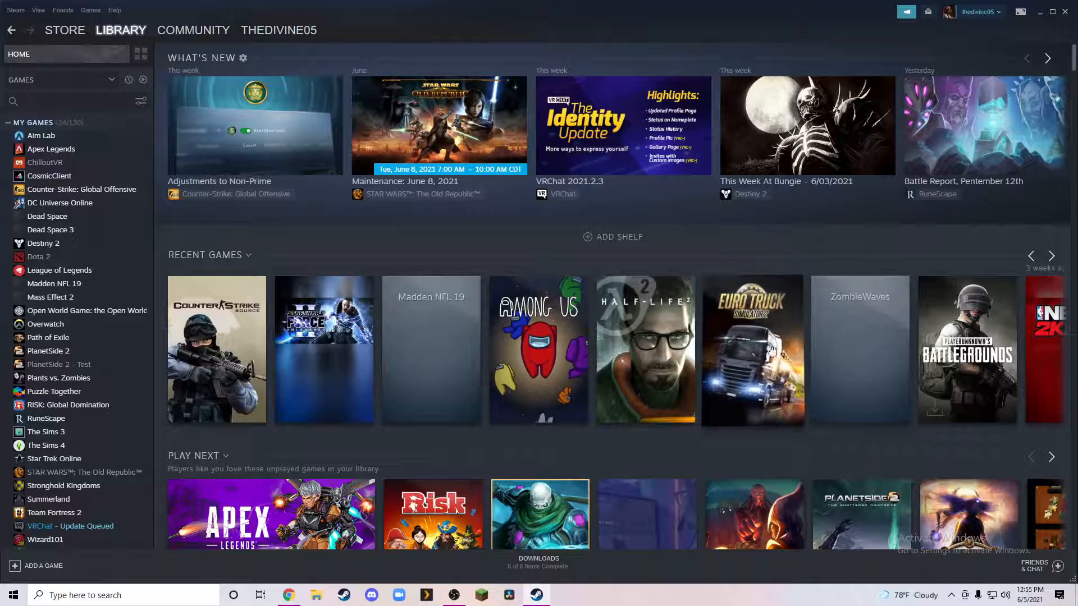
{"action": "mouse_move", "coordinate": [771, 342]}
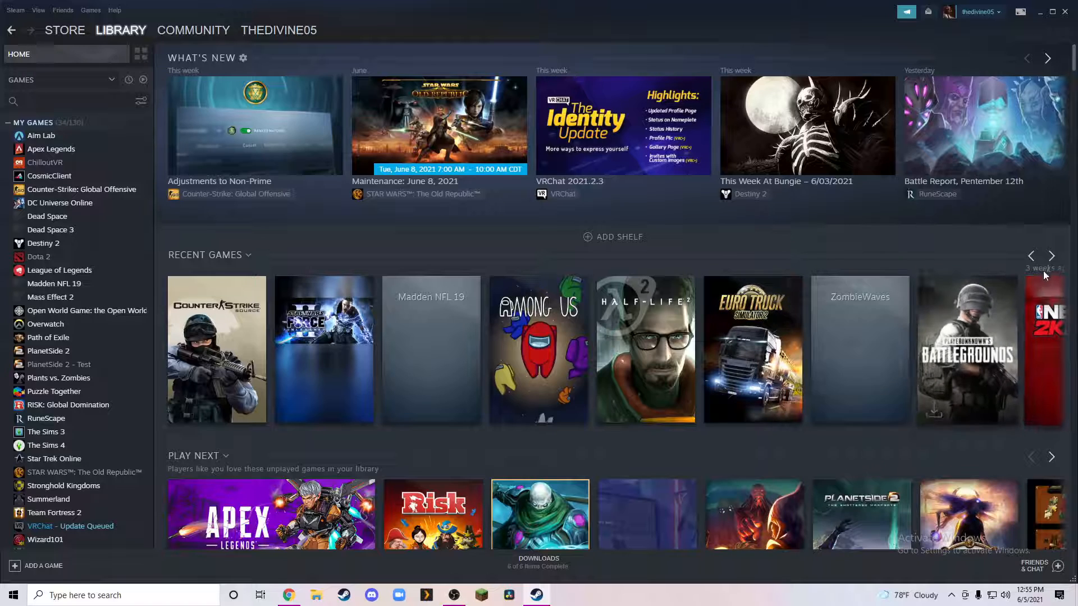
{"action": "left_click", "coordinate": [1051, 256]}
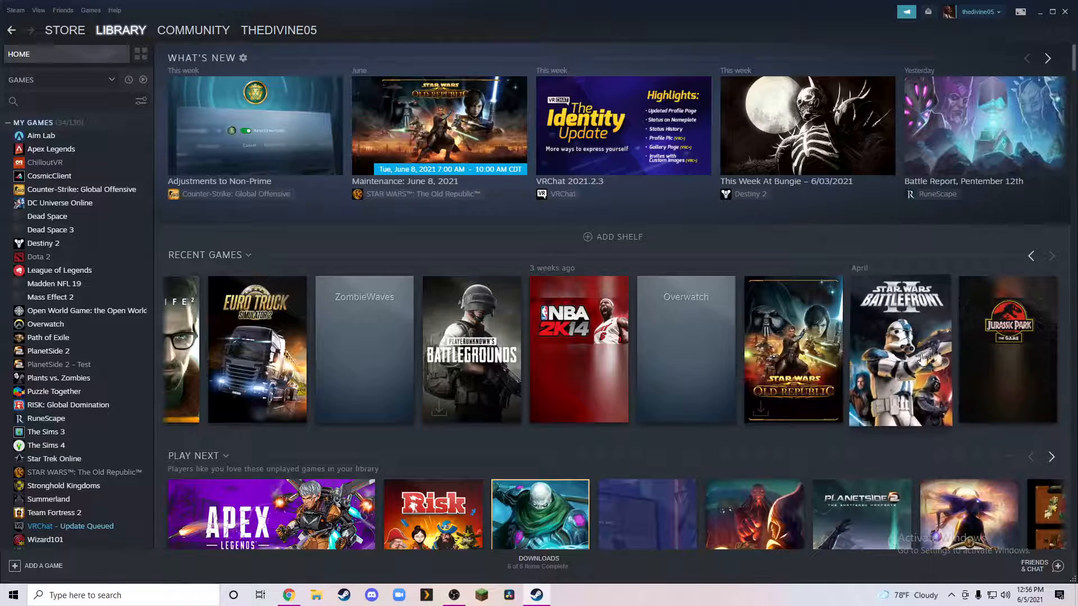
{"action": "mouse_move", "coordinate": [609, 445]}
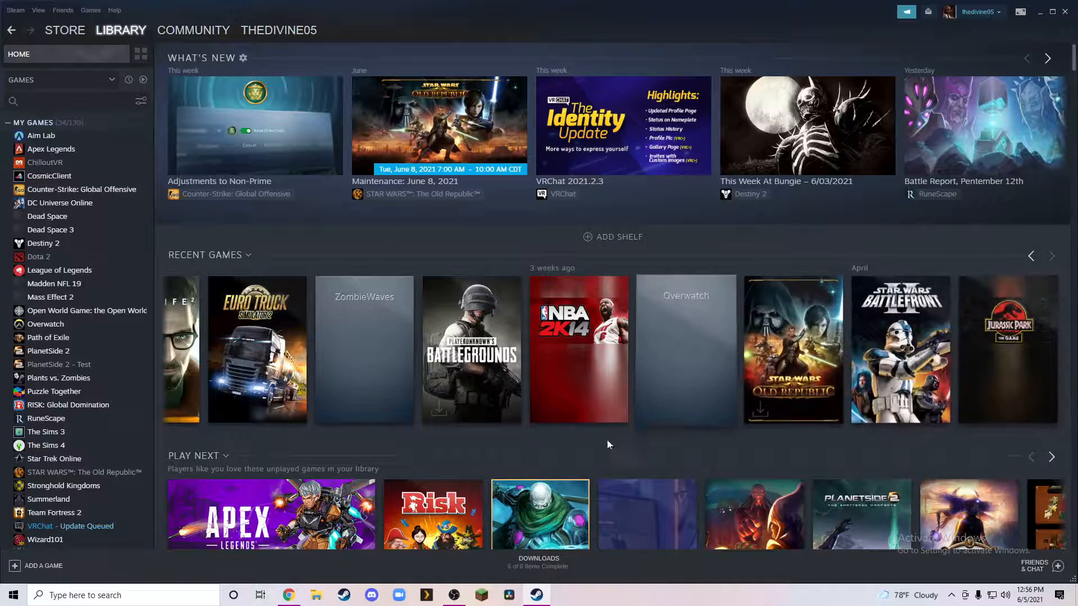
{"action": "scroll", "scroll_direction": "down", "scroll_amount": 3}
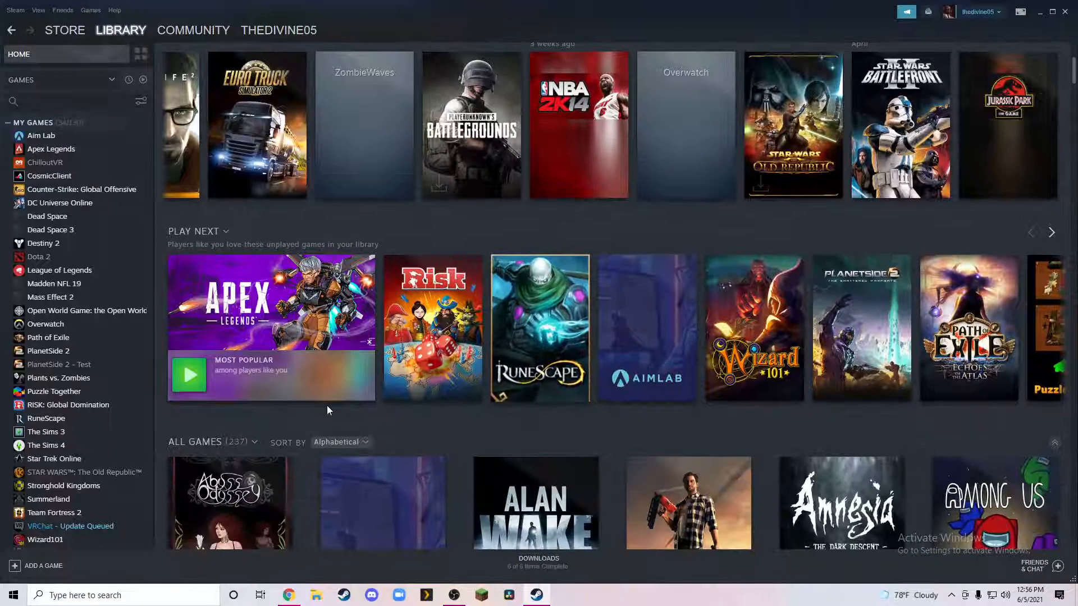